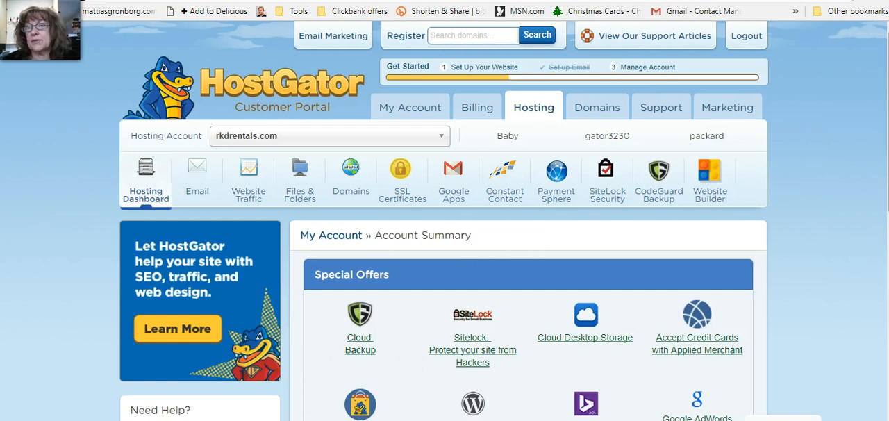
Scroll the Account Summary and open the Email section for rkdrentals.com
scroll("down", 3)
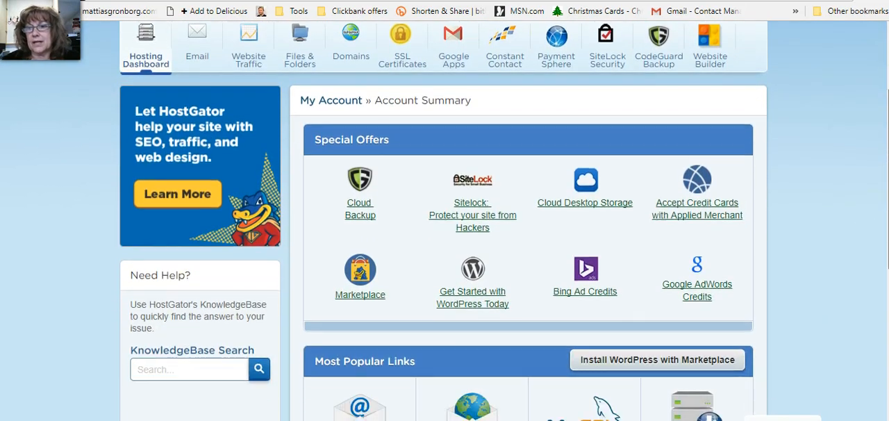
scroll("down", 3)
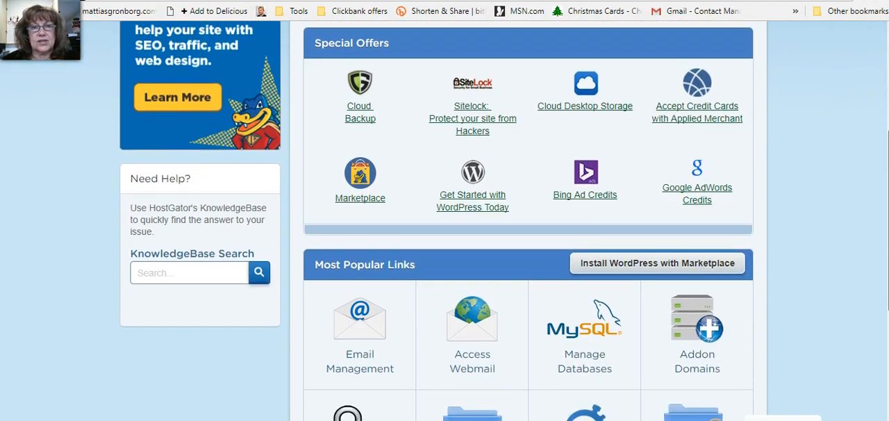
scroll("up", 3)
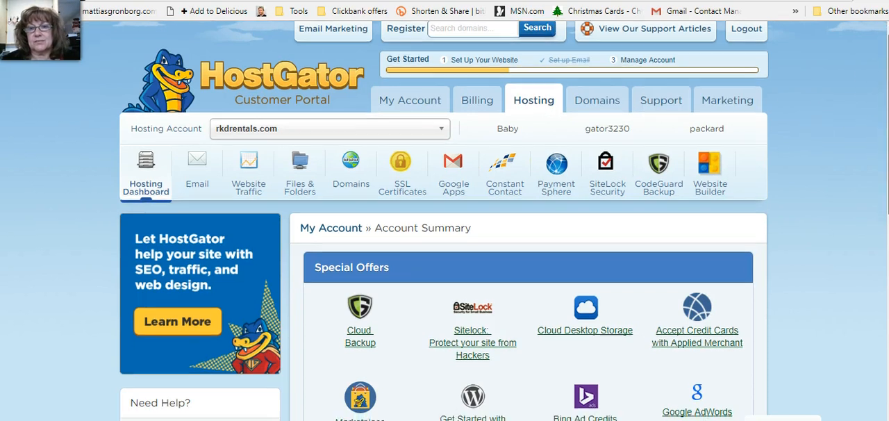
scroll("down", 3)
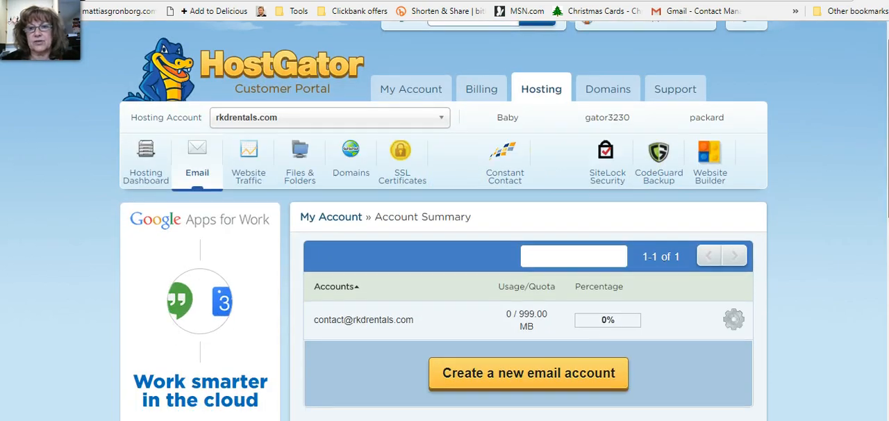
Scroll to the Email Accounts panel and open 'Create a new email account'
scroll("down", 3)
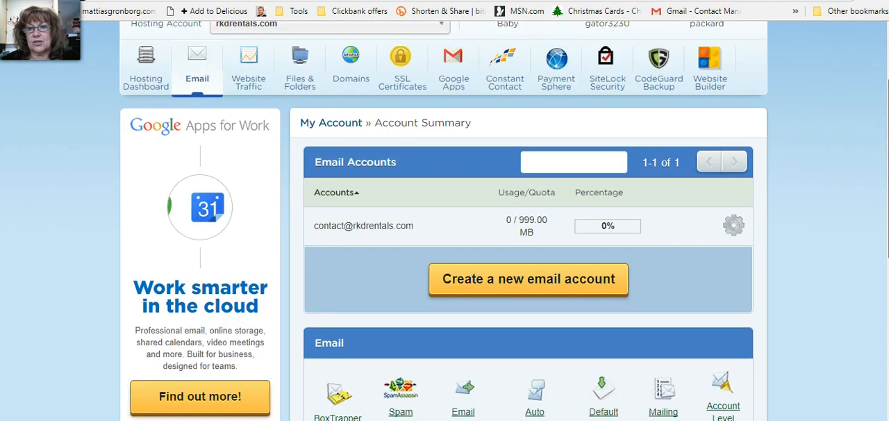
scroll("down", 3)
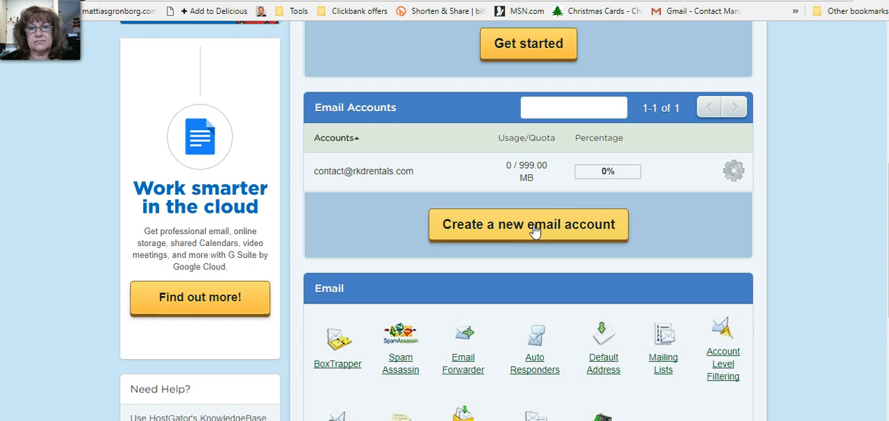
left_click(528, 224)
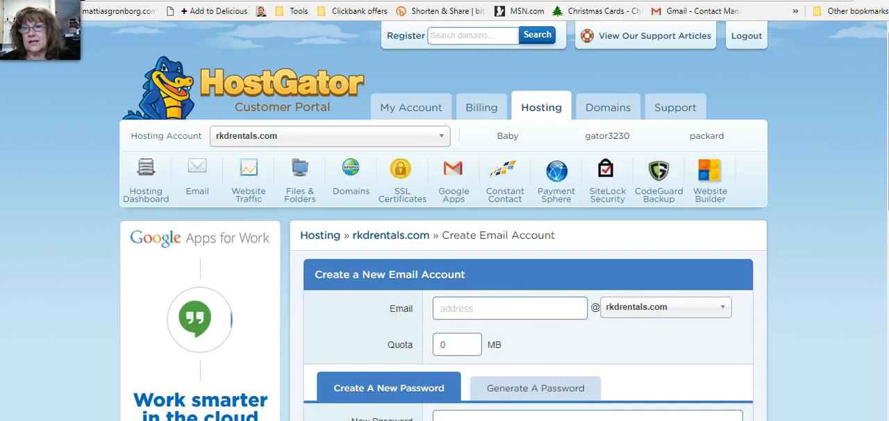
Replace the quota value 0 with 99999 MB in the Create Email Account form
scroll("down", 3)
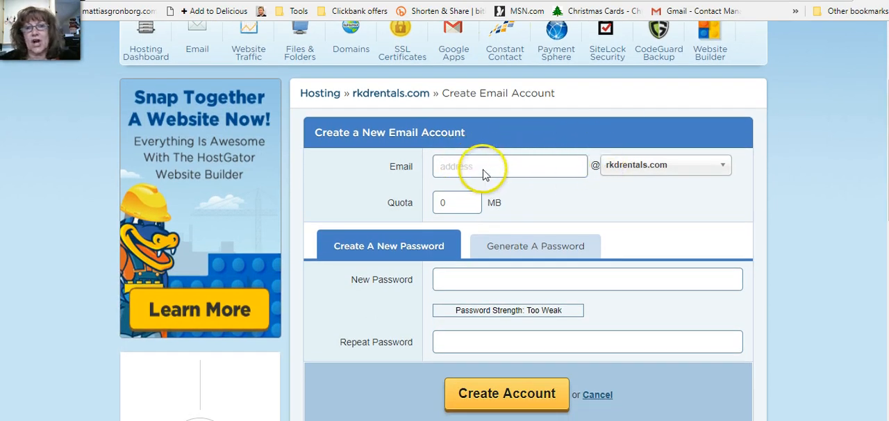
mouse_move(724, 167)
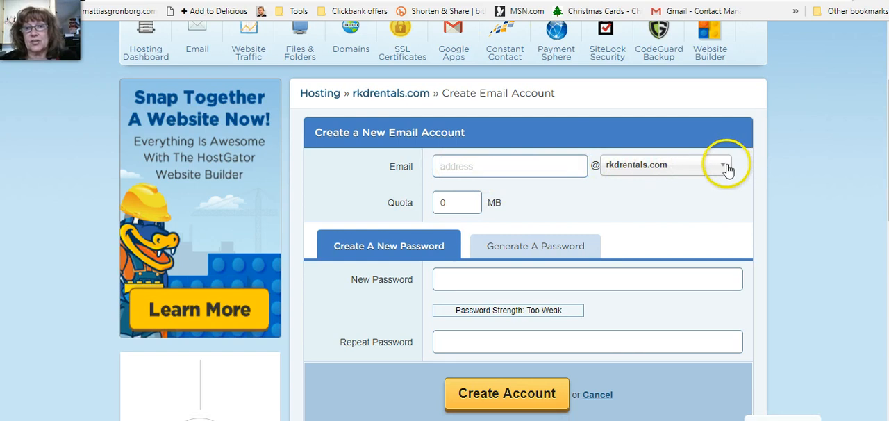
mouse_move(660, 166)
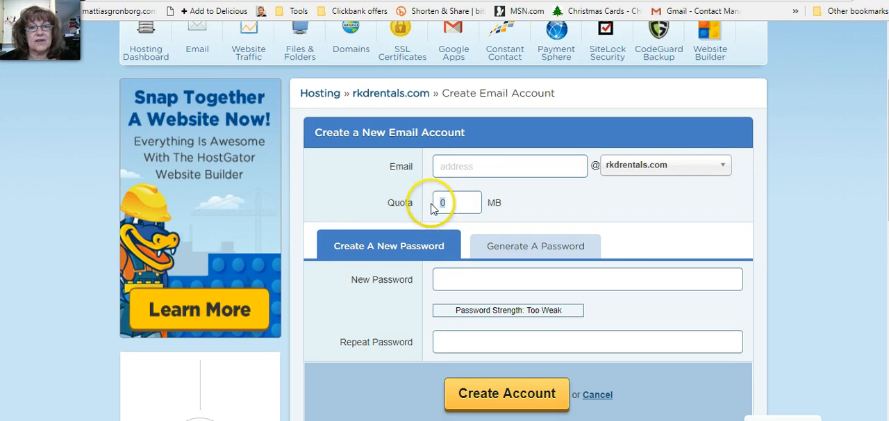
left_click(456, 202)
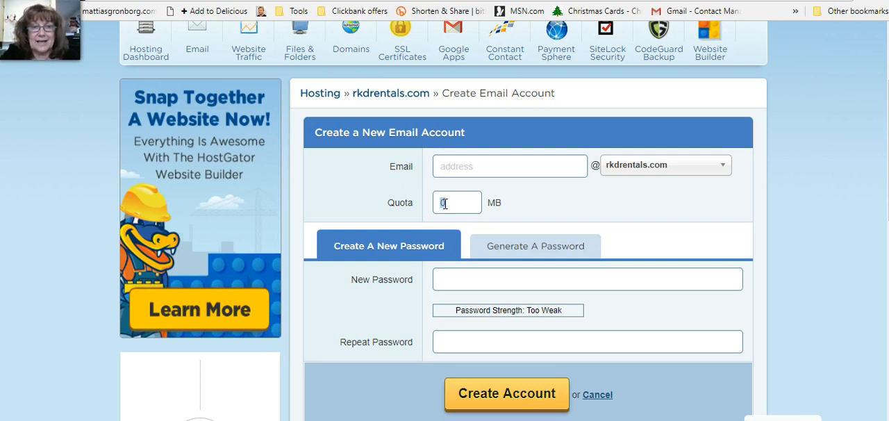
type("9999")
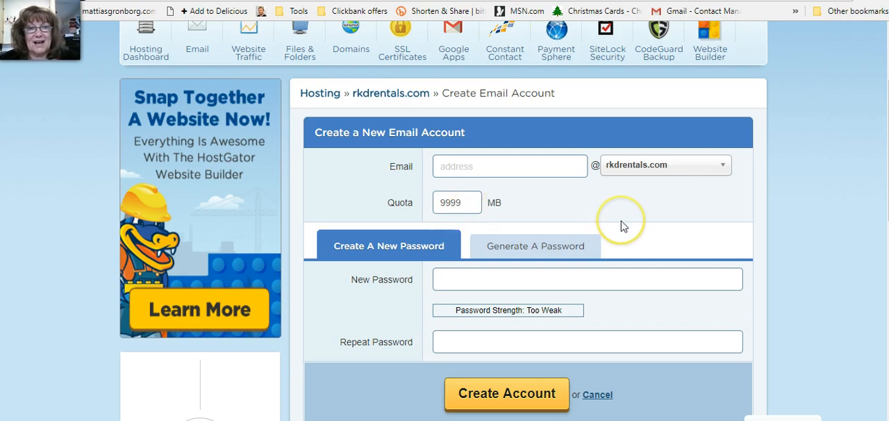
mouse_move(668, 219)
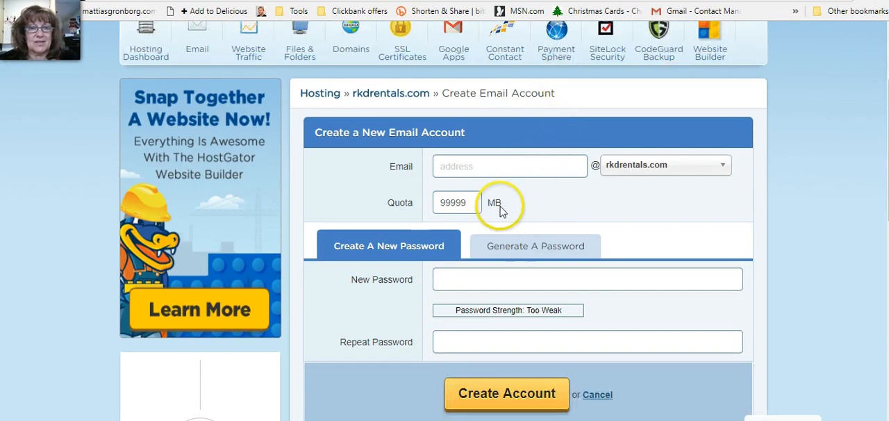
mouse_move(881, 201)
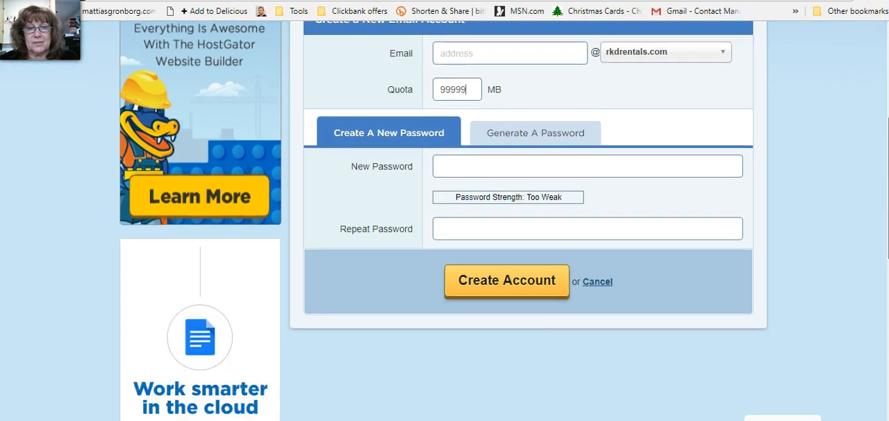
scroll("down", 3)
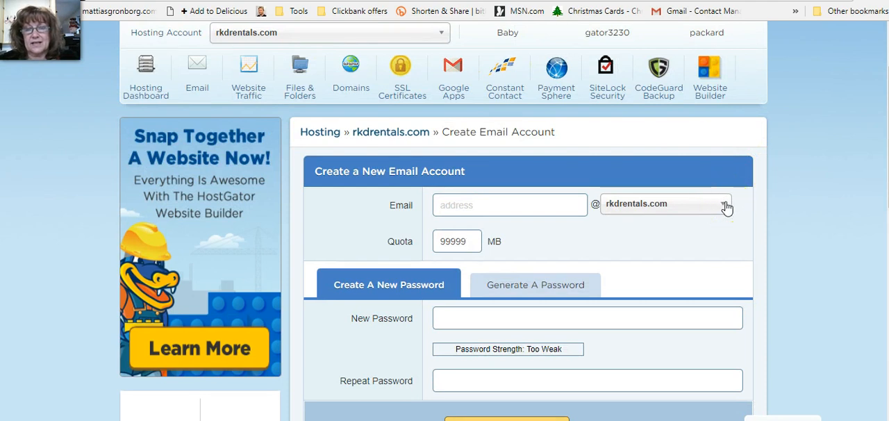
left_click(727, 204)
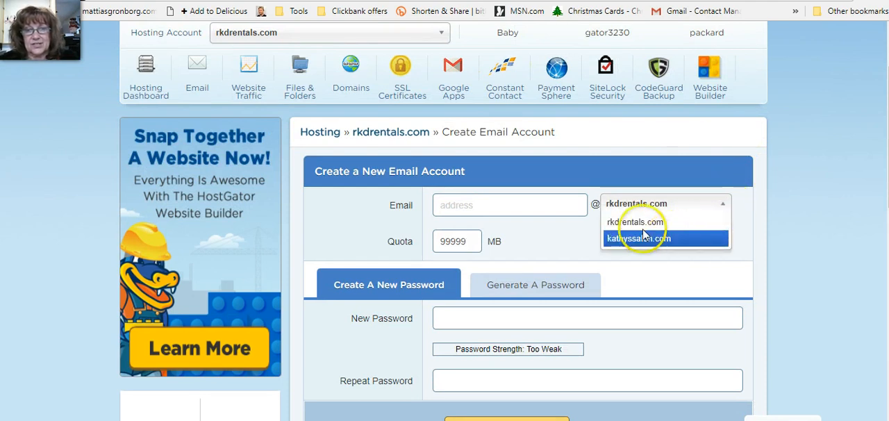
left_click(637, 238)
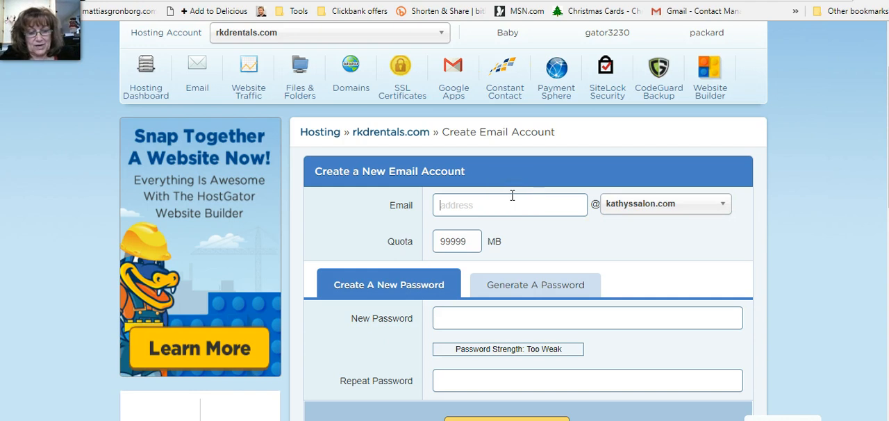
type("cont")
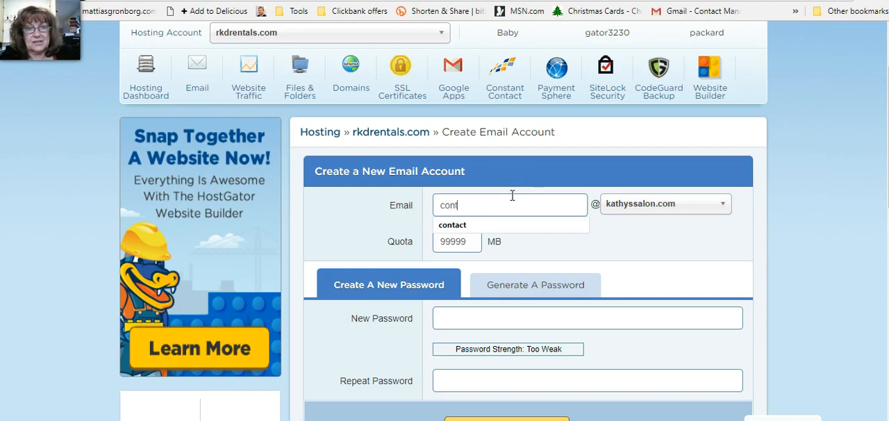
Accept the contact address and fill both password fields until rated Good
left_click(453, 225)
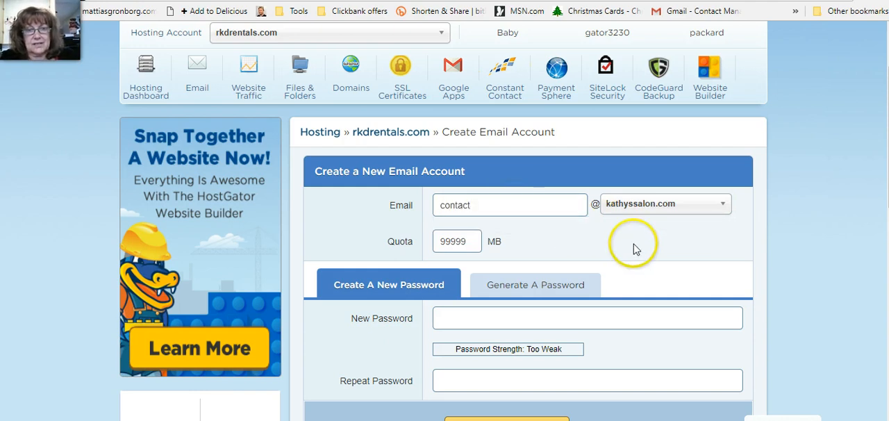
right_click(633, 248)
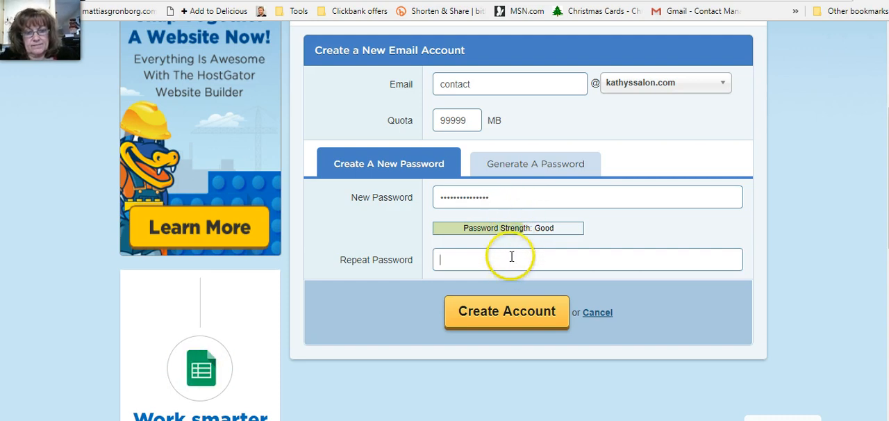
type("password")
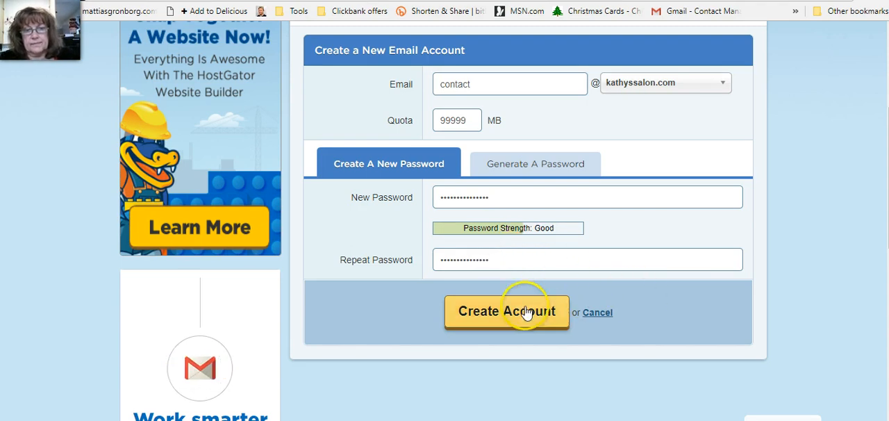
left_click(507, 312)
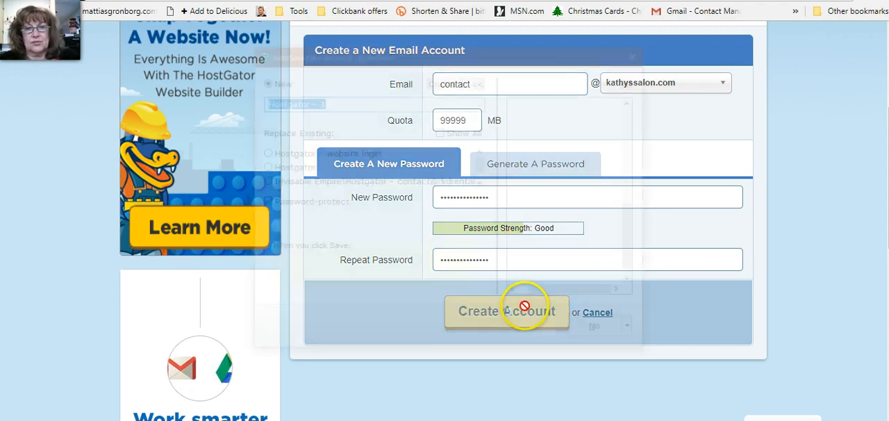
left_click(506, 311)
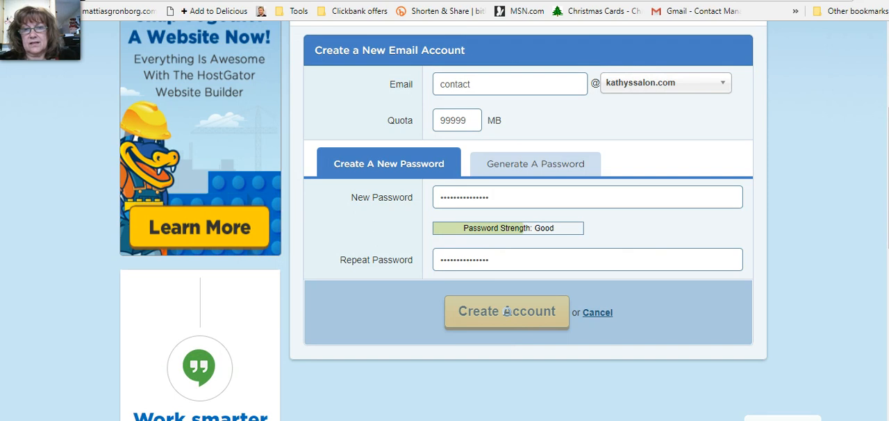
left_click(507, 312)
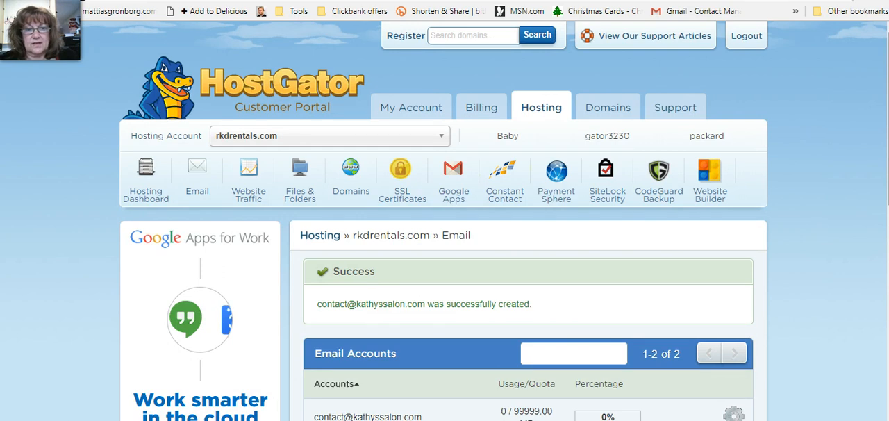
scroll("down", 3)
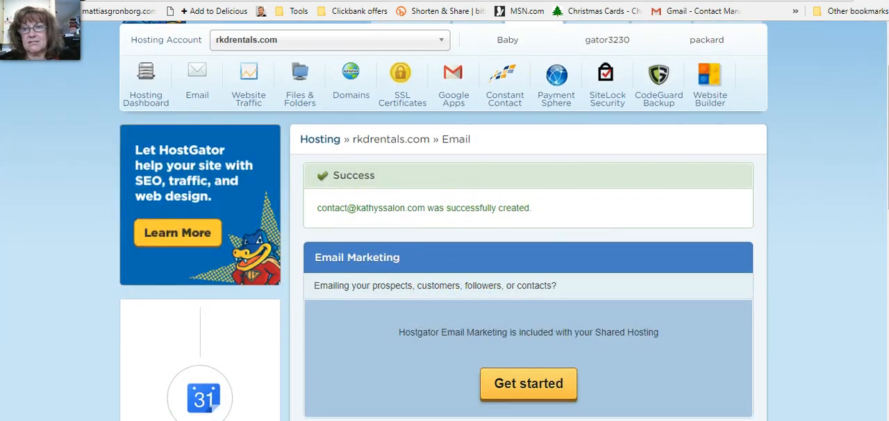
scroll("down", 3)
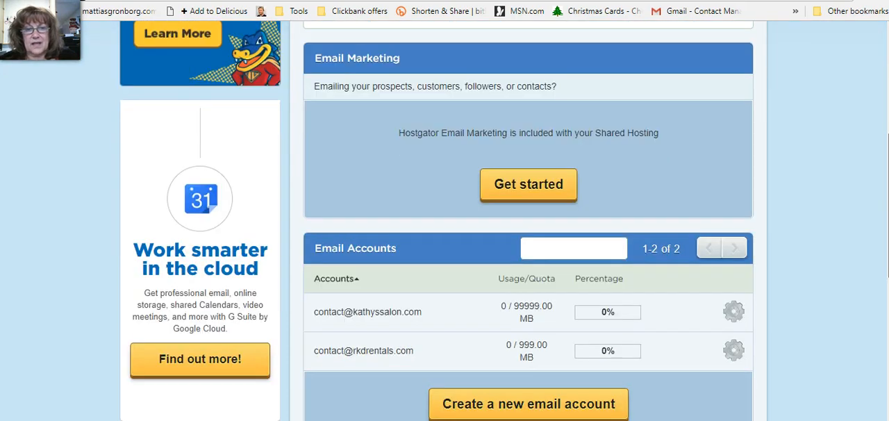
scroll("down", 3)
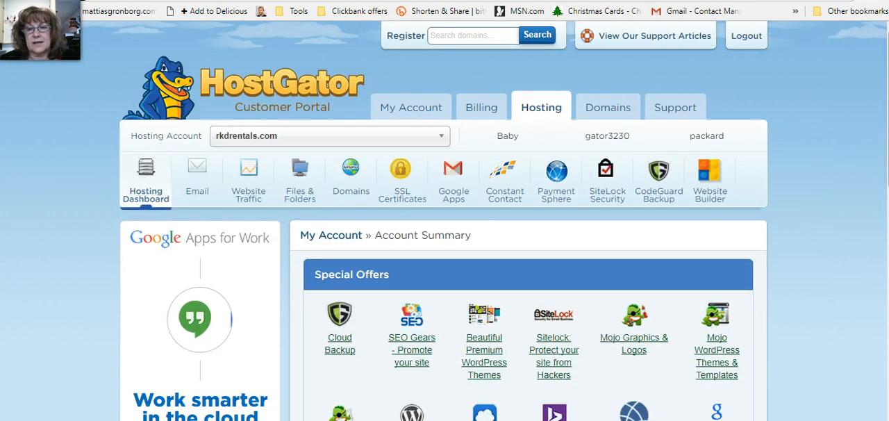
Scroll to Most Popular Links and open Access Webmail
scroll("down", 3)
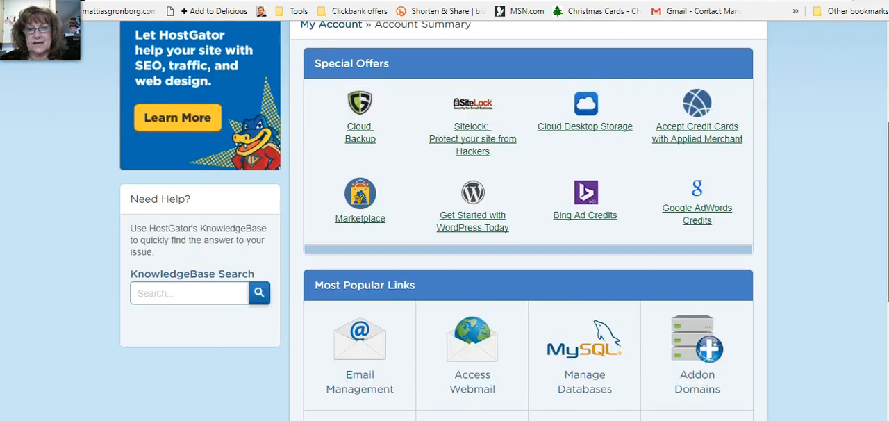
scroll("down", 3)
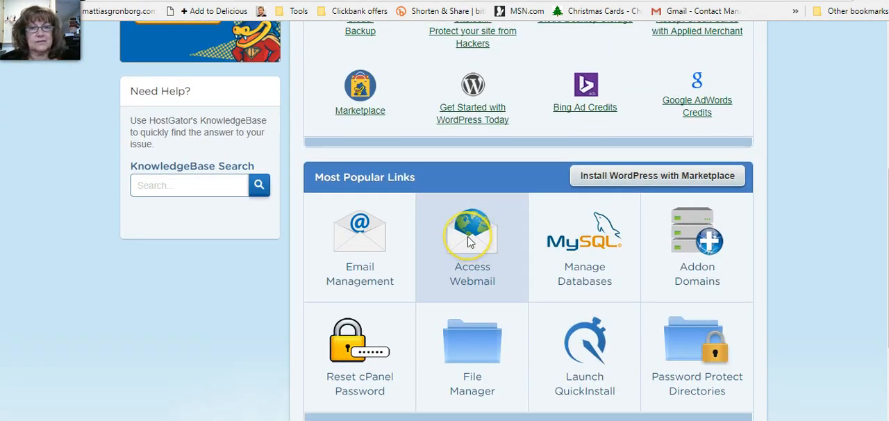
mouse_move(472, 239)
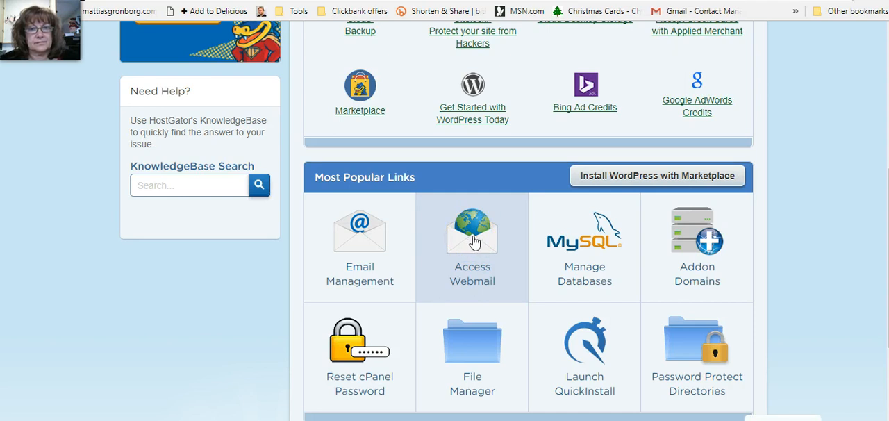
left_click(471, 244)
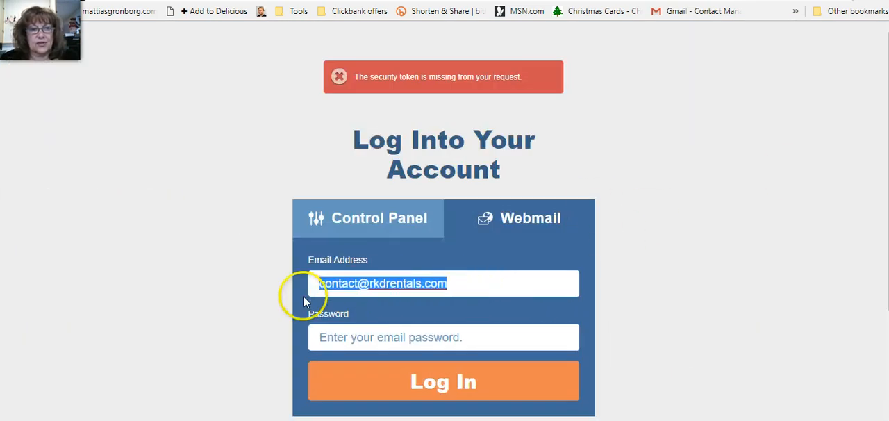
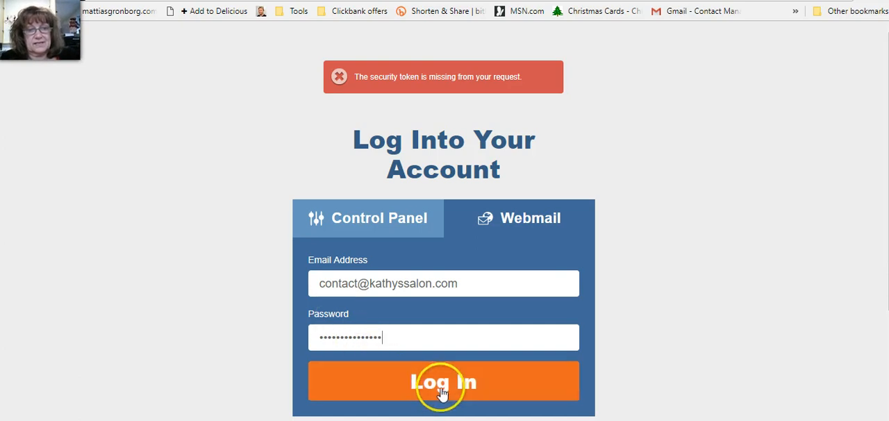
left_click(443, 381)
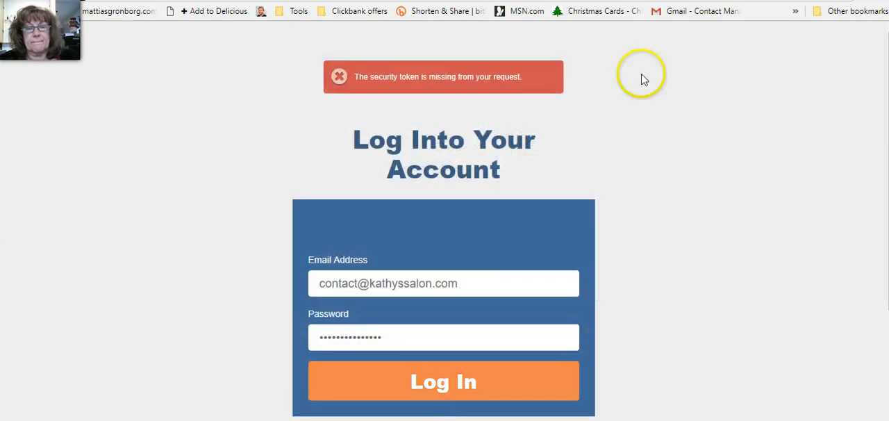
Dismiss the configuration tip and set Horde as the default client
left_click(443, 380)
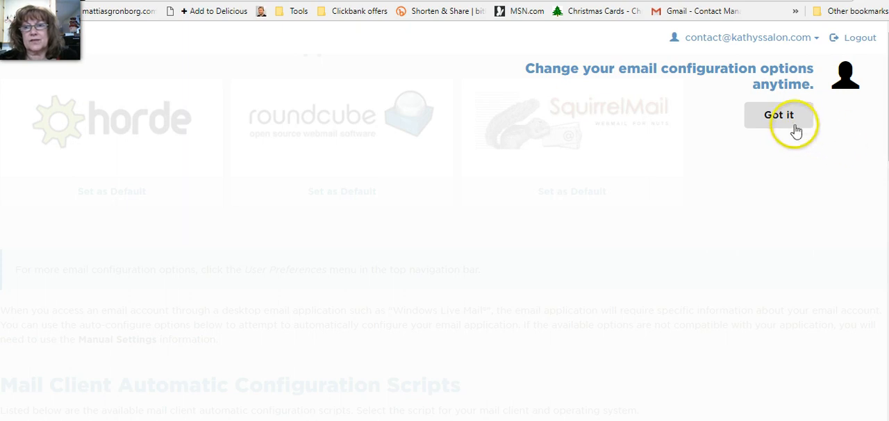
left_click(780, 114)
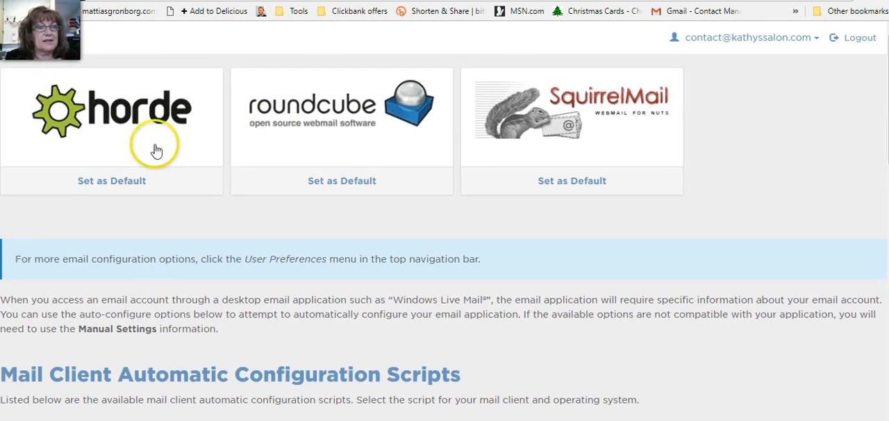
mouse_move(85, 76)
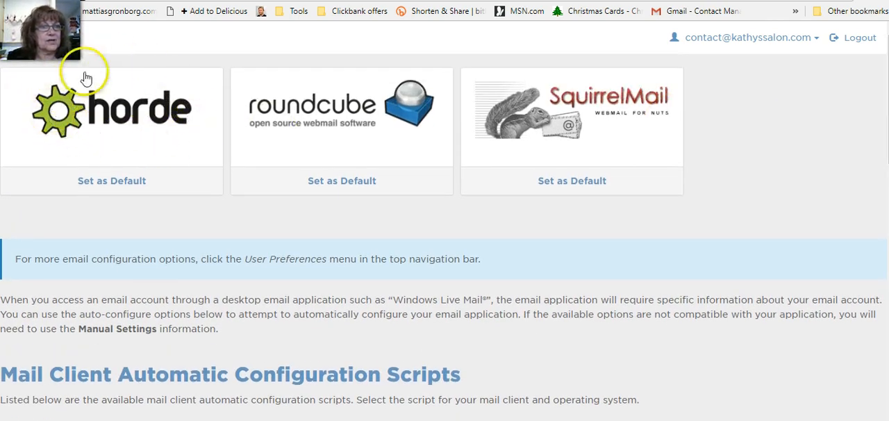
mouse_move(147, 133)
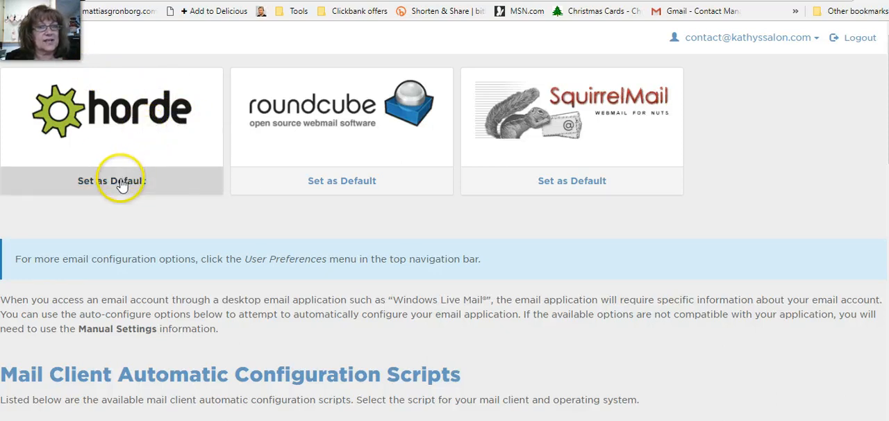
left_click(111, 181)
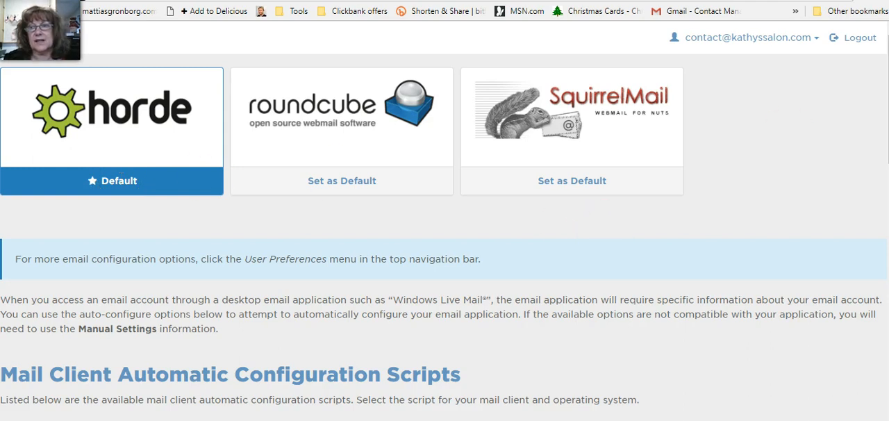
scroll("down", 3)
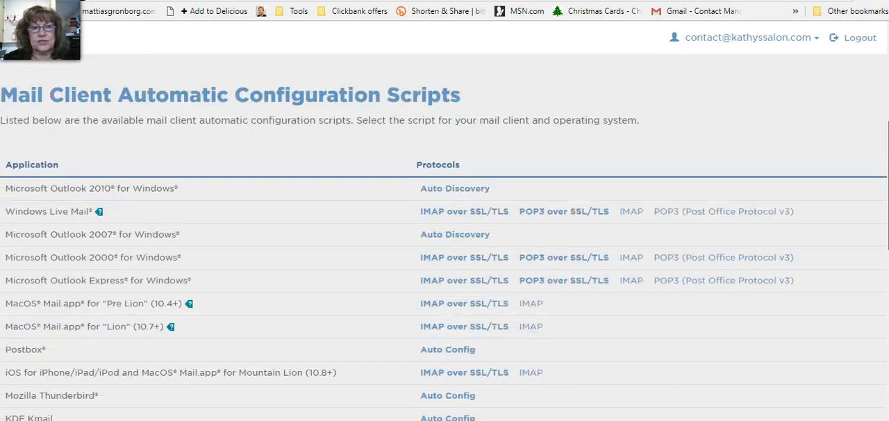
scroll("down", 3)
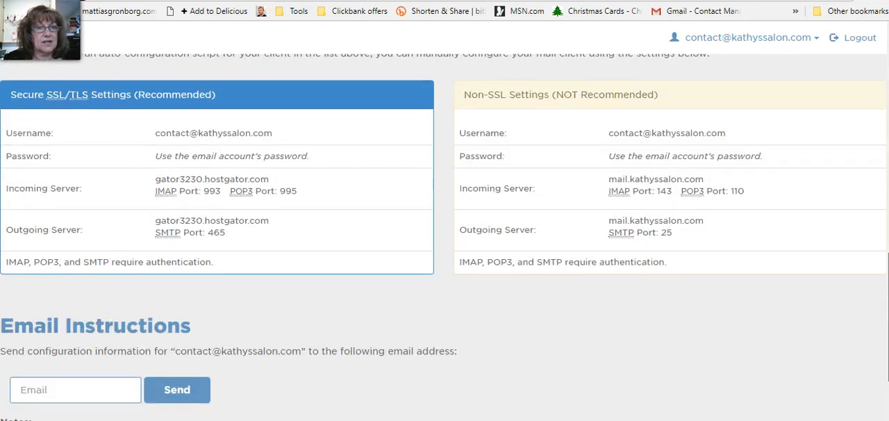
scroll("down", 3)
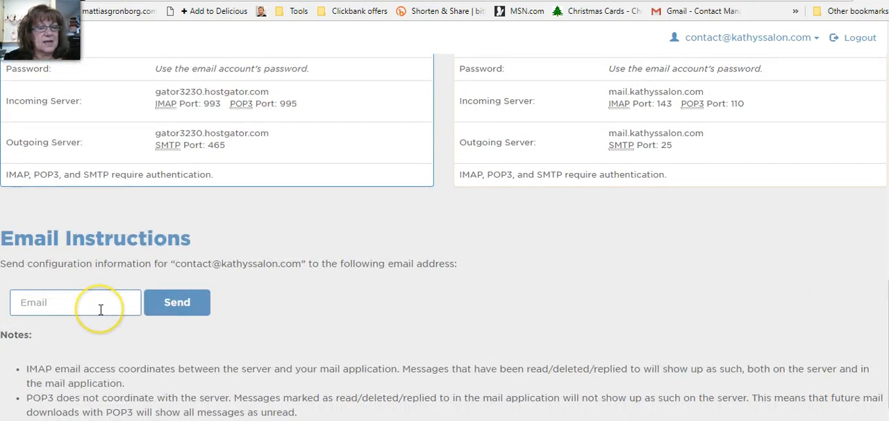
left_click(75, 302)
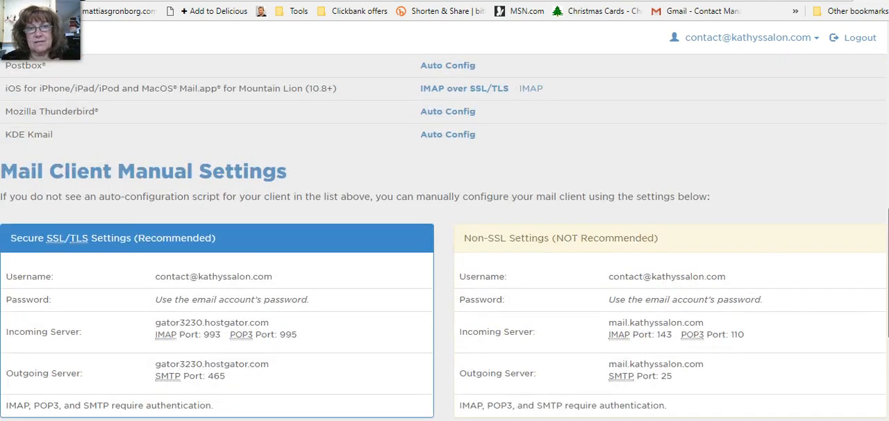
Enter the recipient address under Email Instructions and send the configuration instructions
scroll("down", 3)
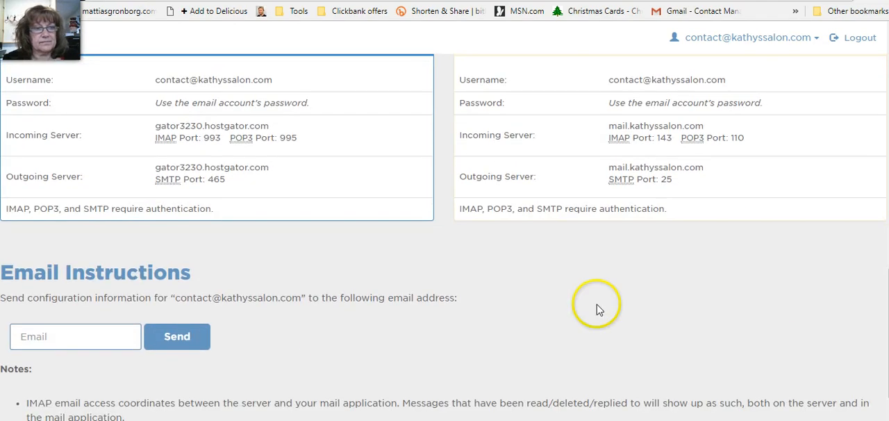
left_click(75, 337)
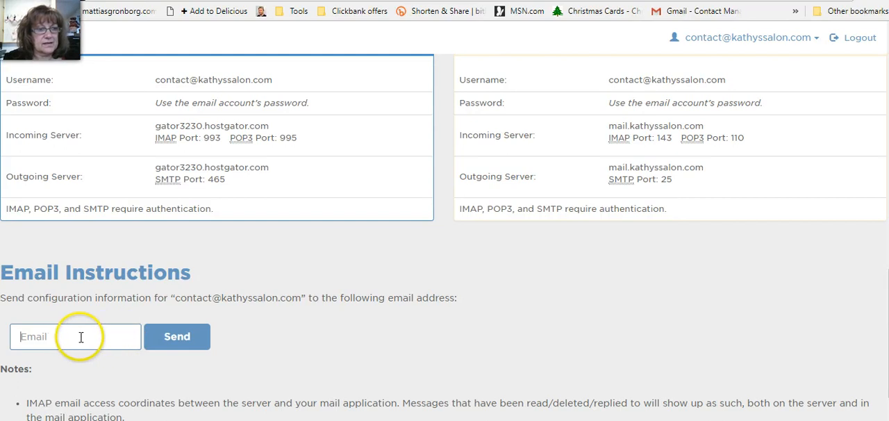
left_click(75, 336)
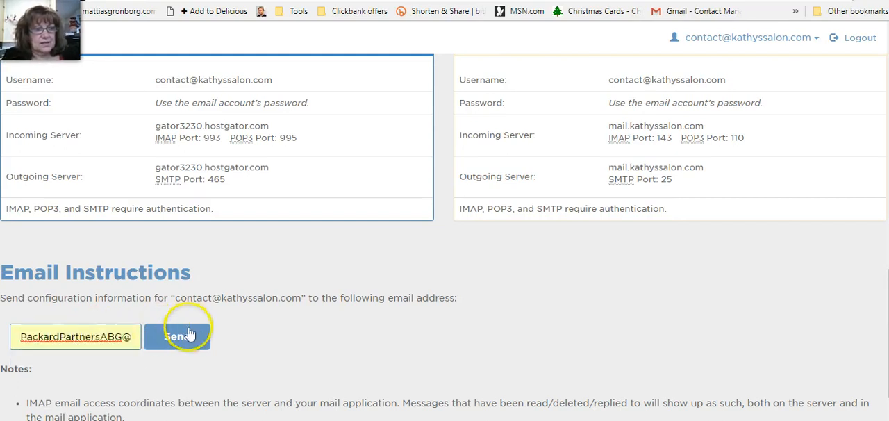
left_click(178, 337)
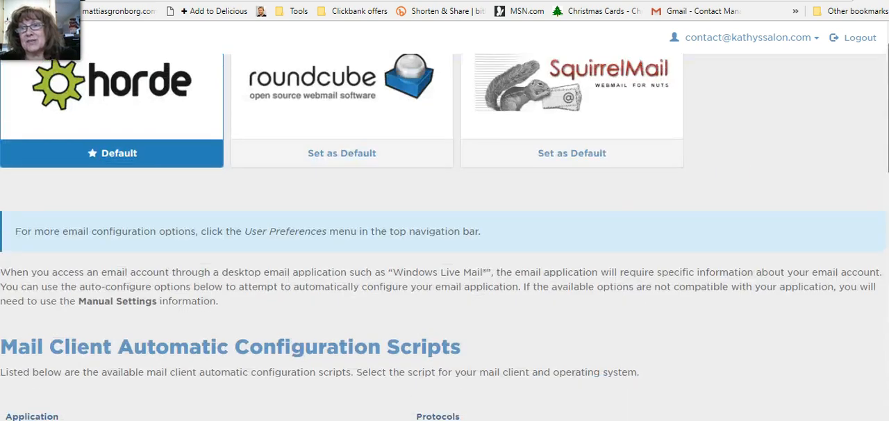
scroll("up", 3)
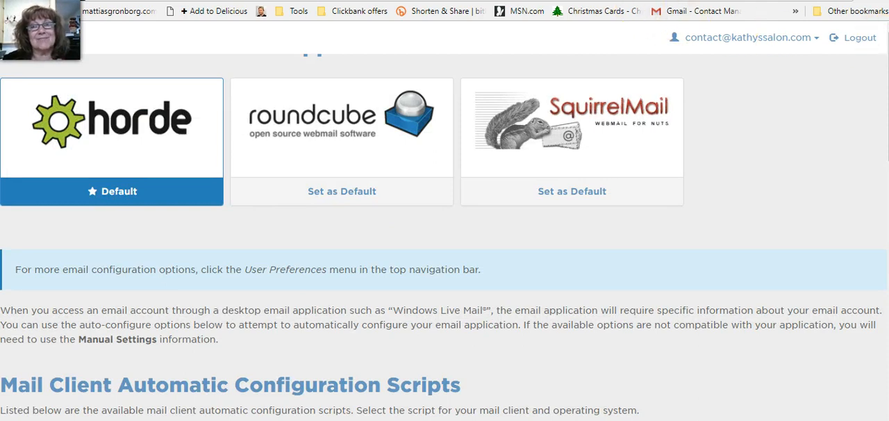
mouse_move(314, 54)
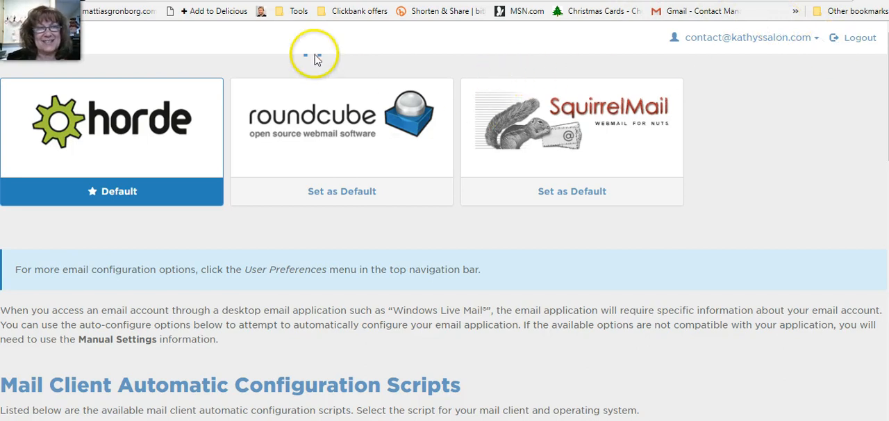